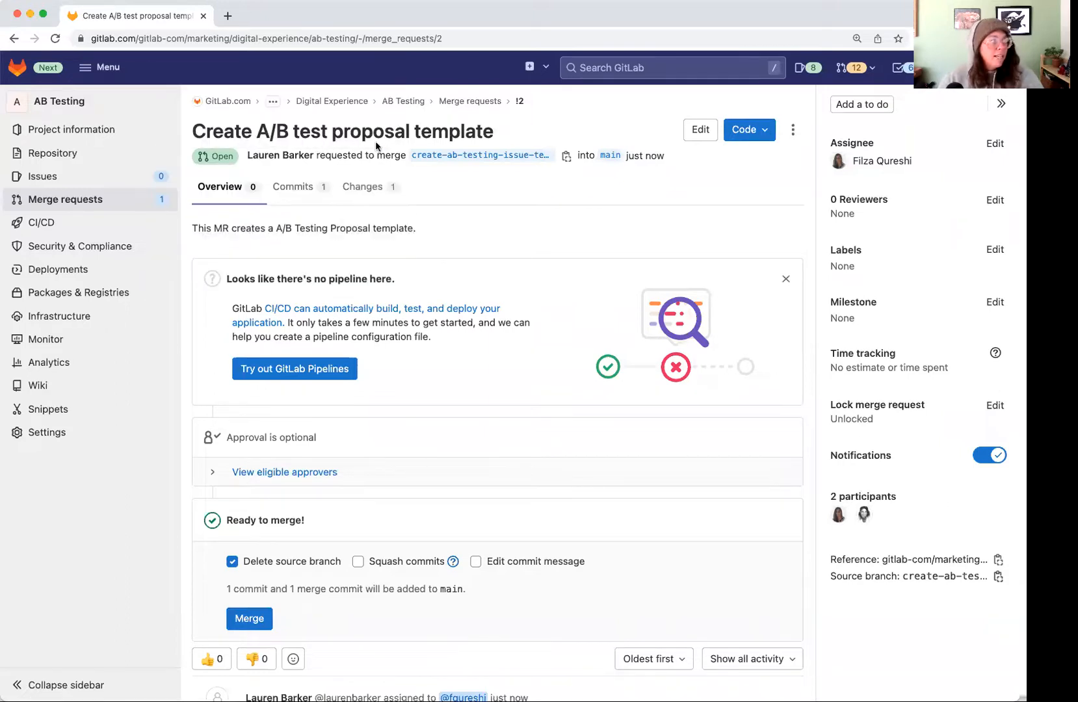
mouse_move(405, 193)
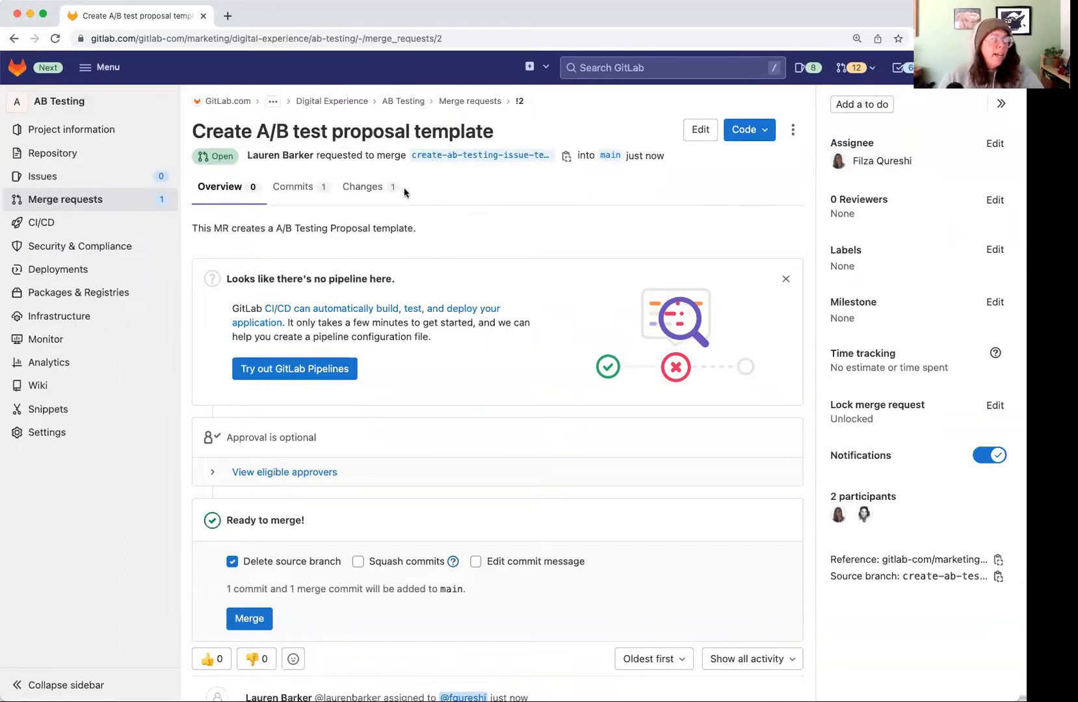
- View the merge request's Changes, scrolling through the ab_test_proposal.md diff
left_click(363, 186)
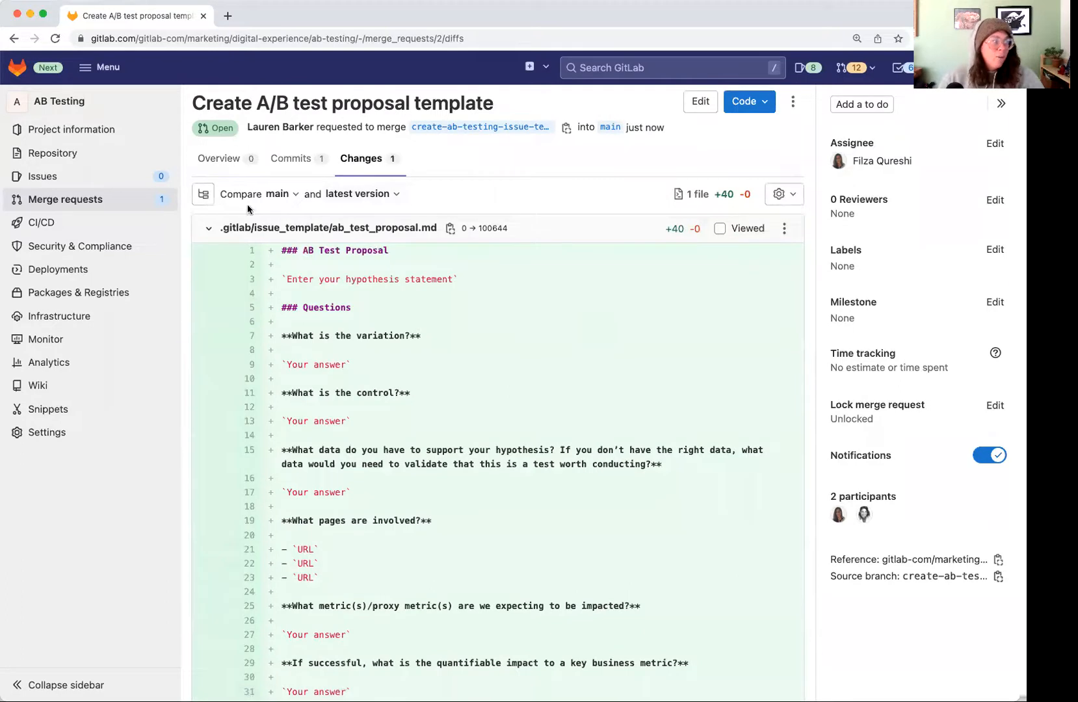
mouse_move(287, 236)
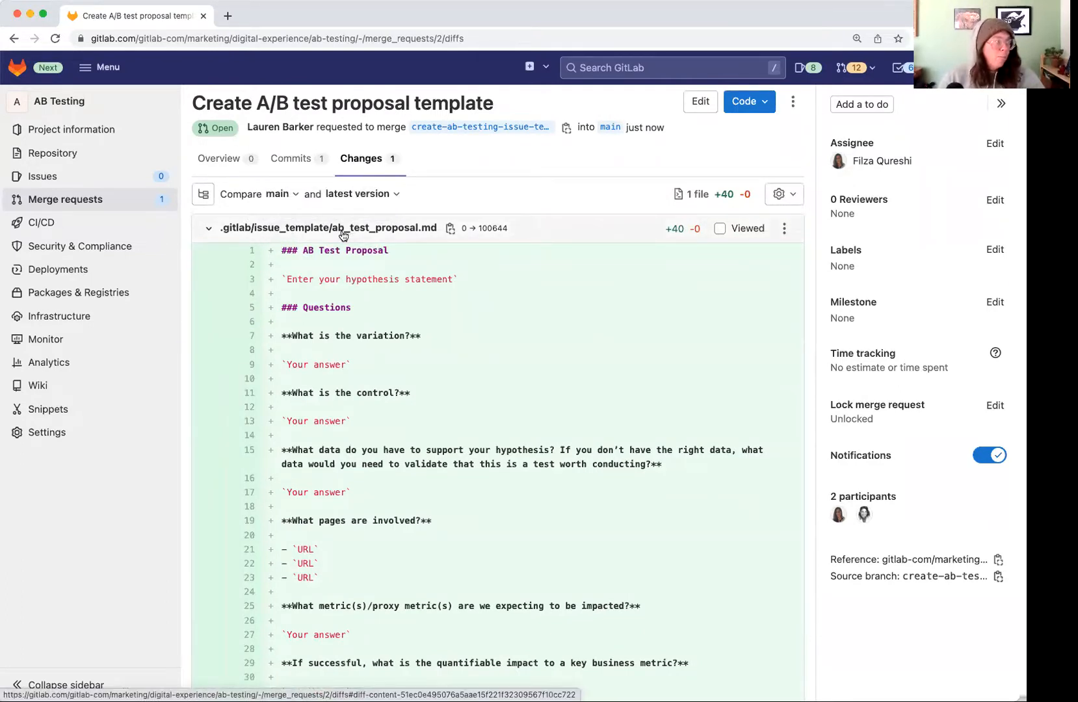
mouse_move(366, 236)
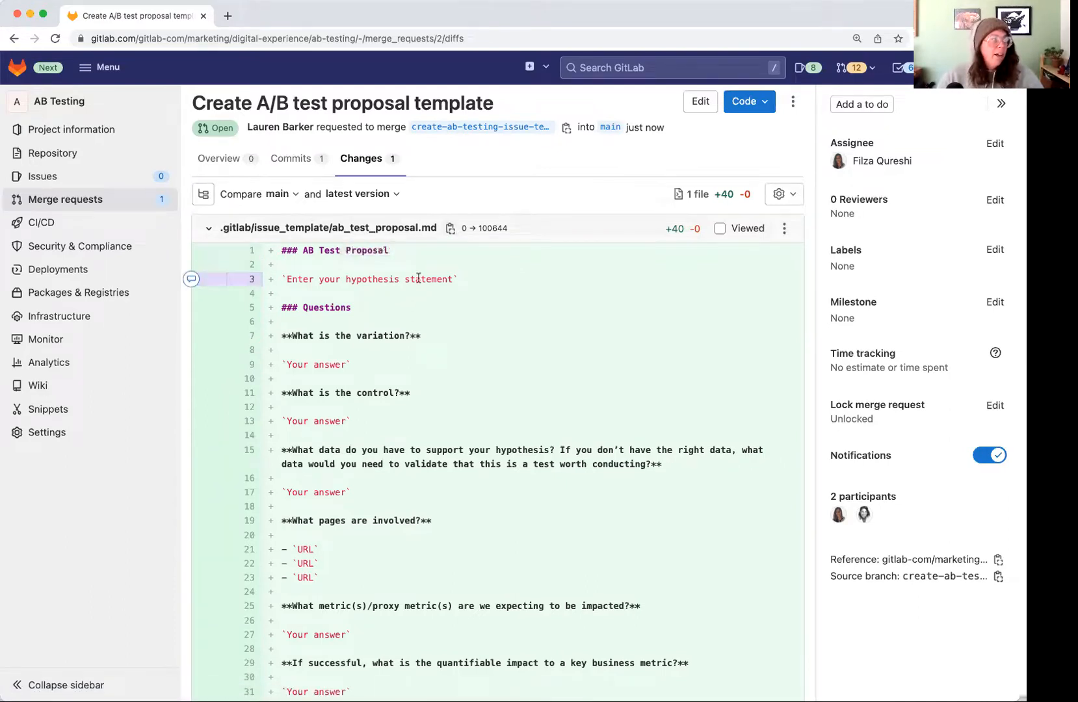
scroll("down", 3)
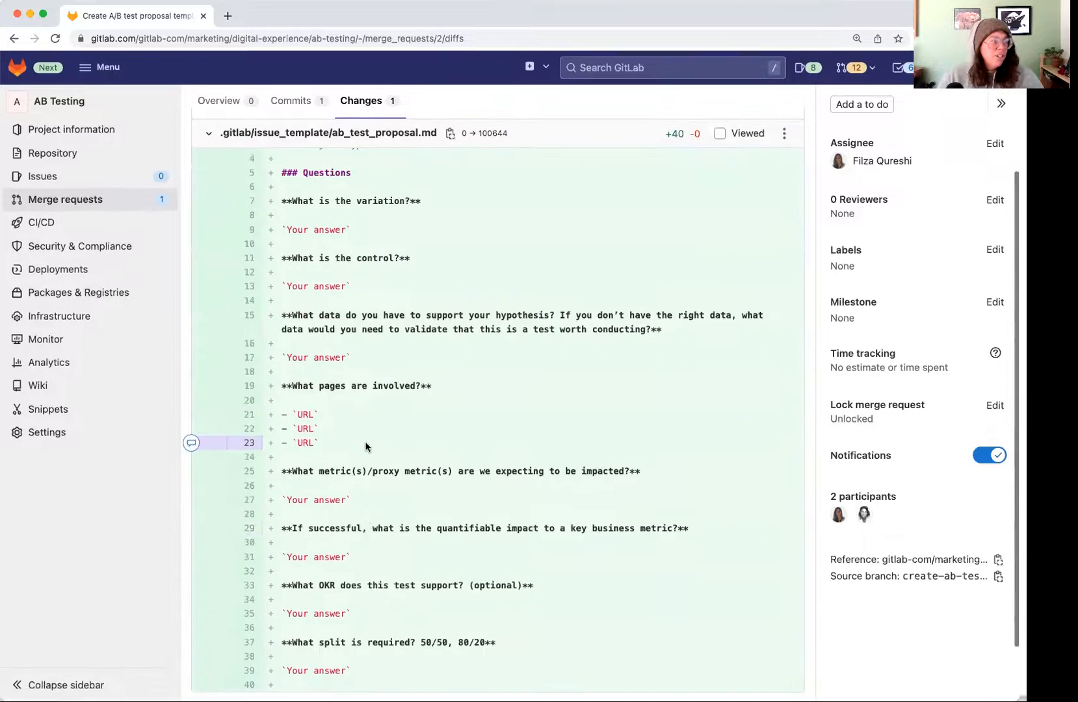
scroll("up", 3)
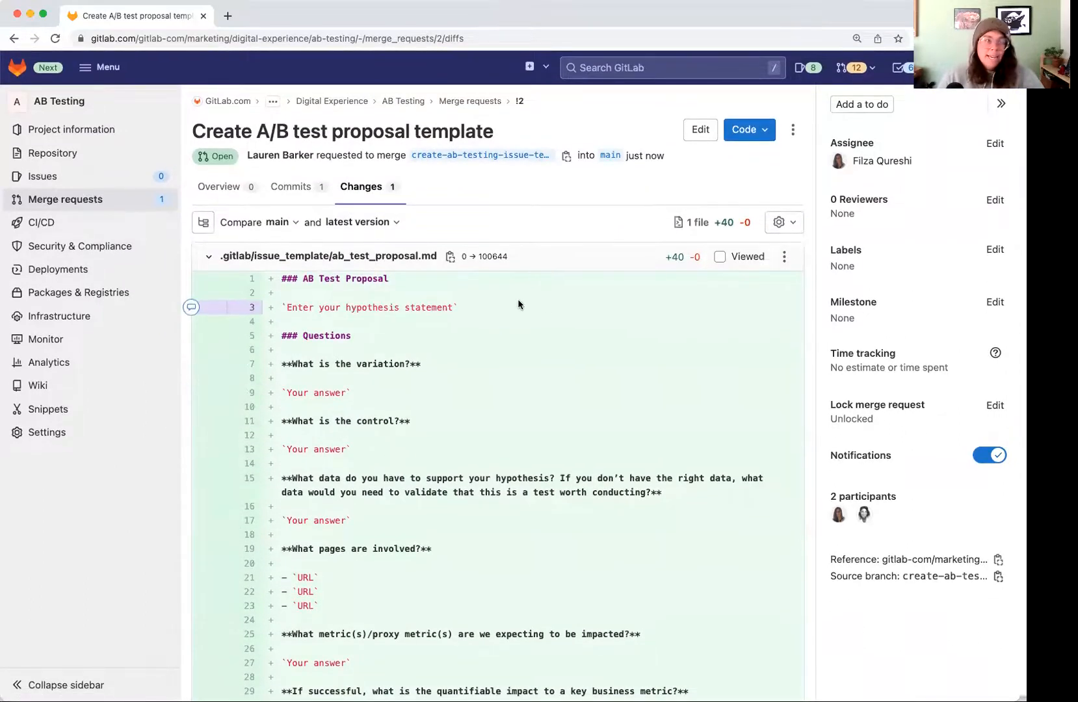
- Show the file options menu for ab_test_proposal.md in the diff
left_click(782, 256)
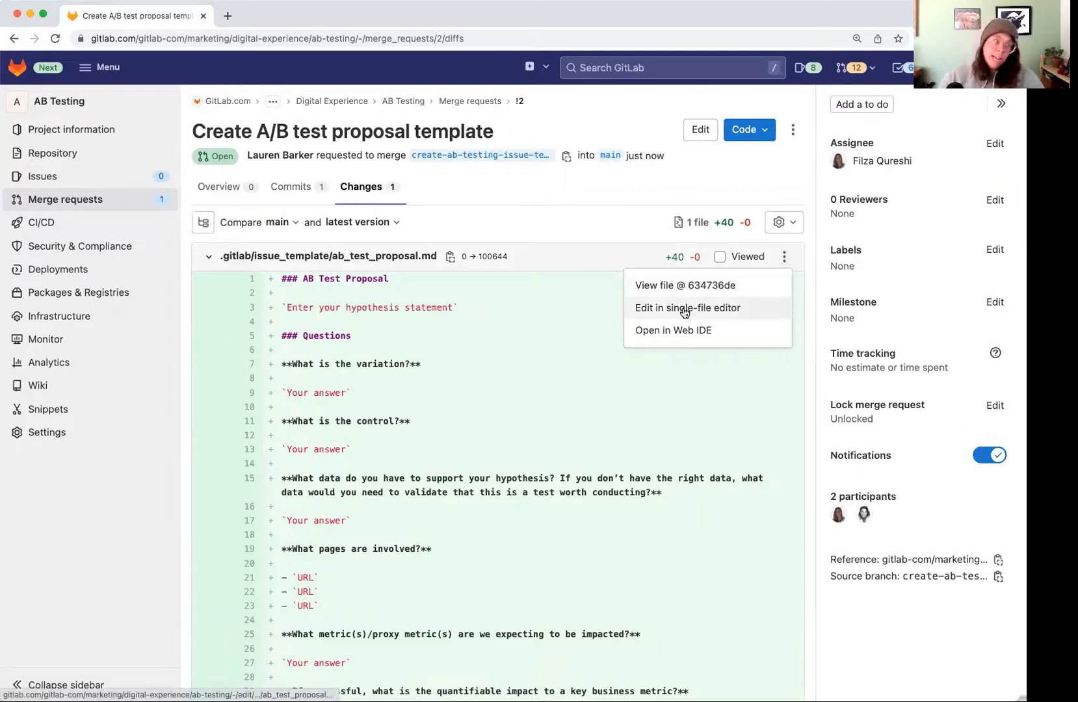
mouse_move(675, 336)
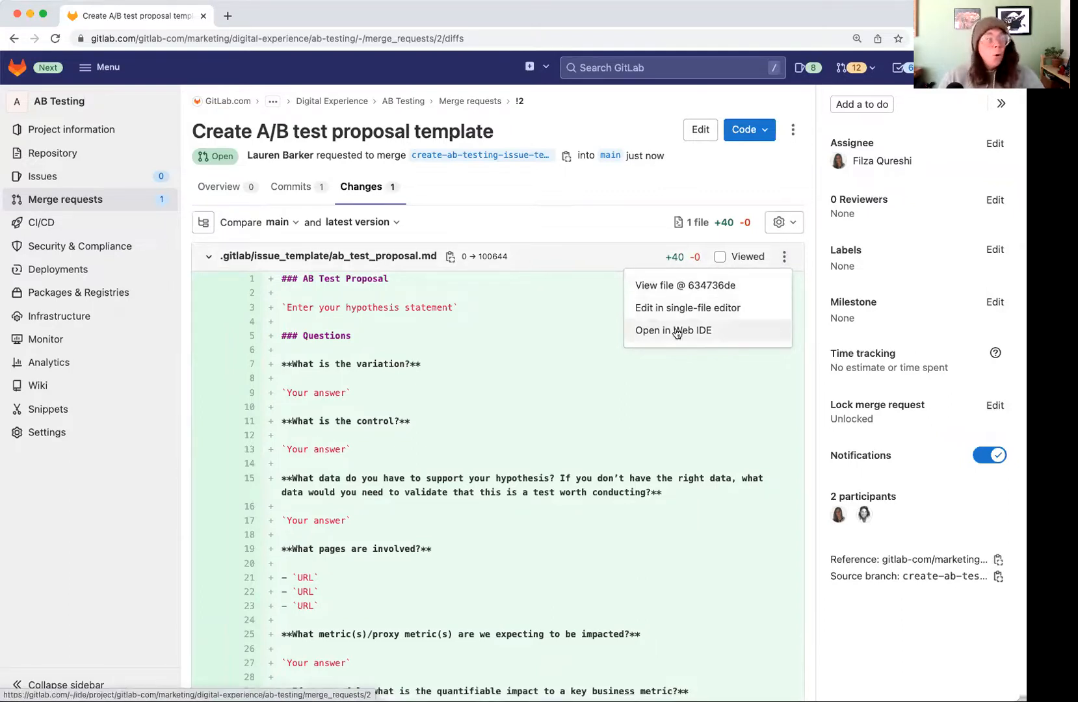
mouse_move(667, 337)
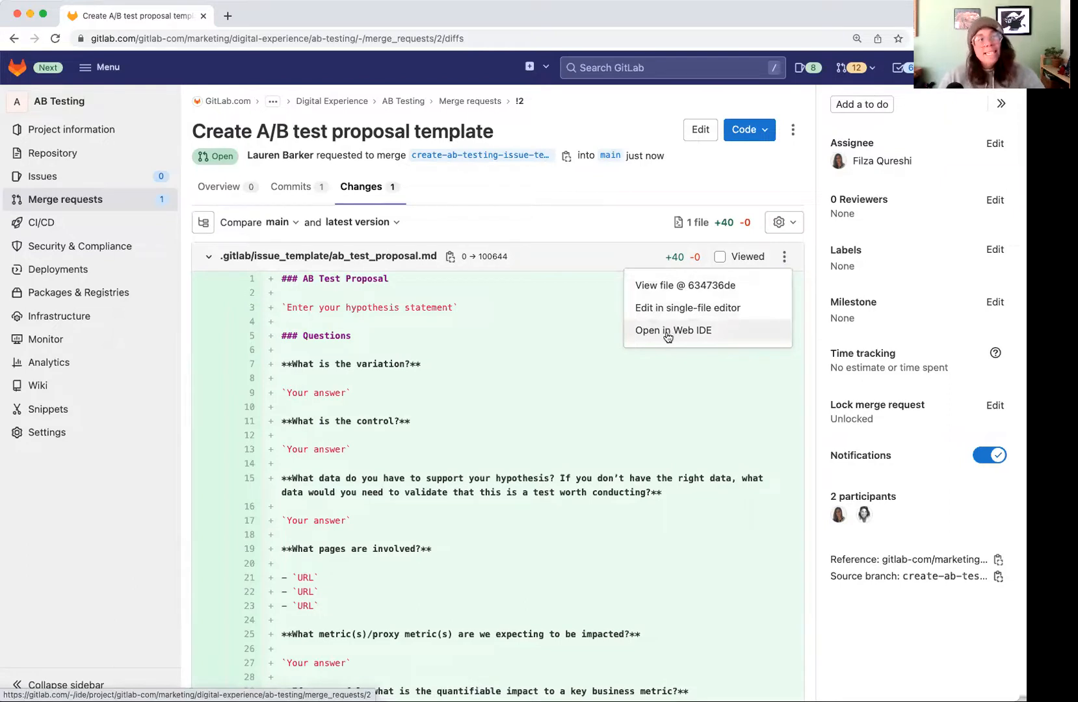
mouse_move(673, 330)
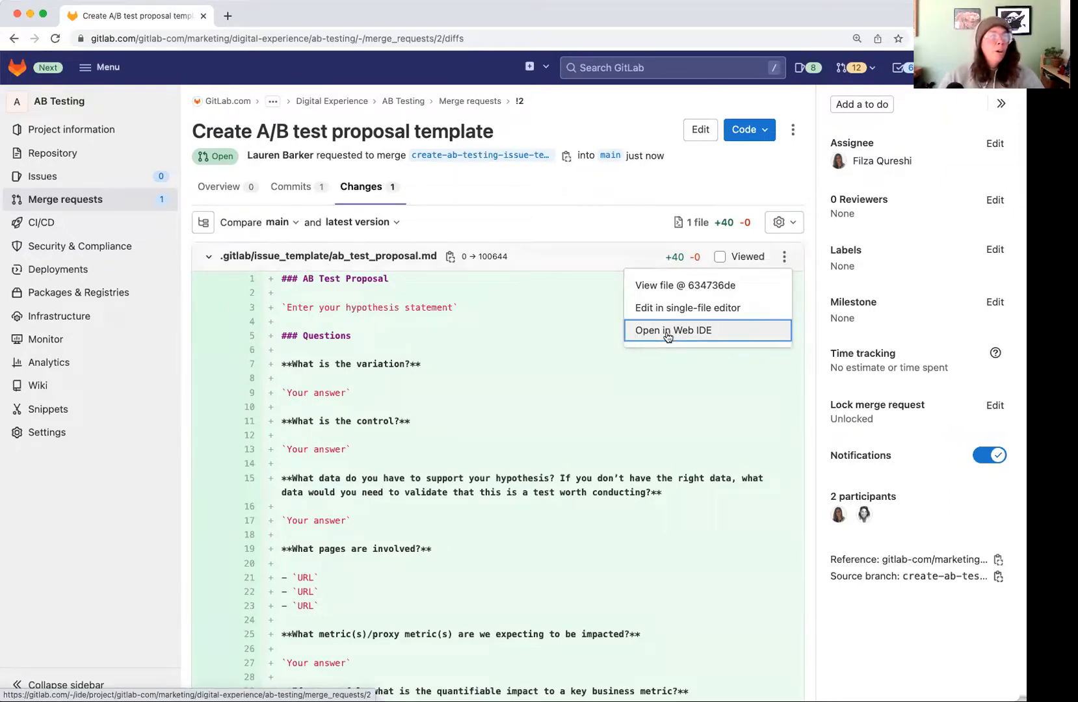
- Open ab_test_proposal.md in the Web IDE on the merge request's branch
left_click(672, 330)
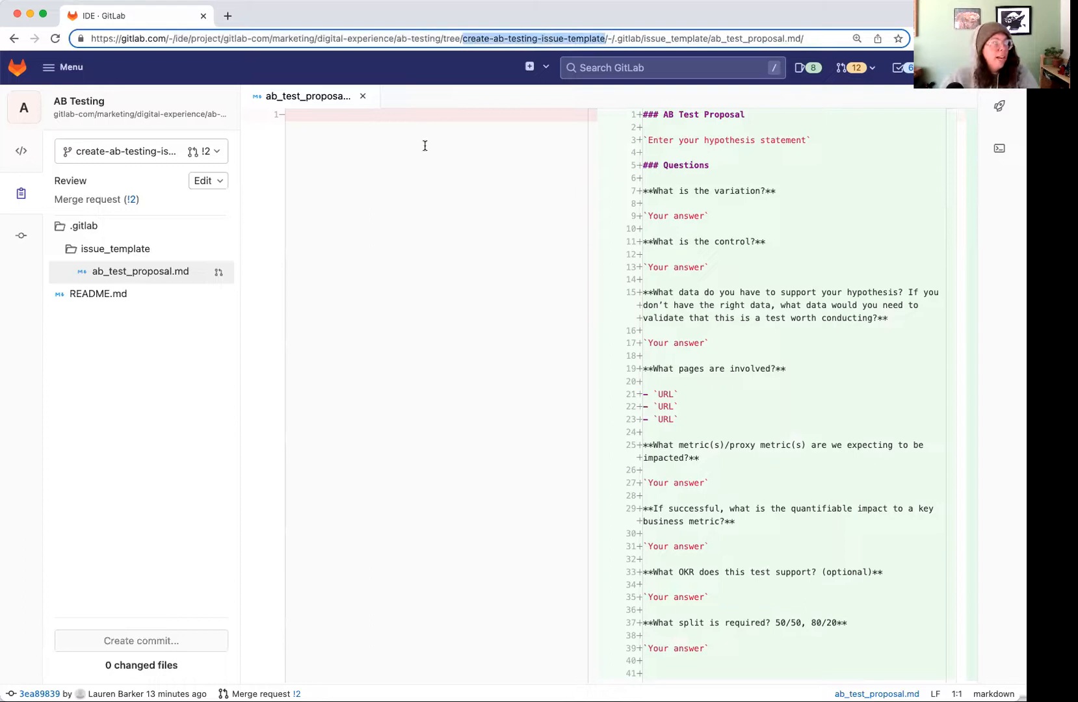
mouse_move(478, 133)
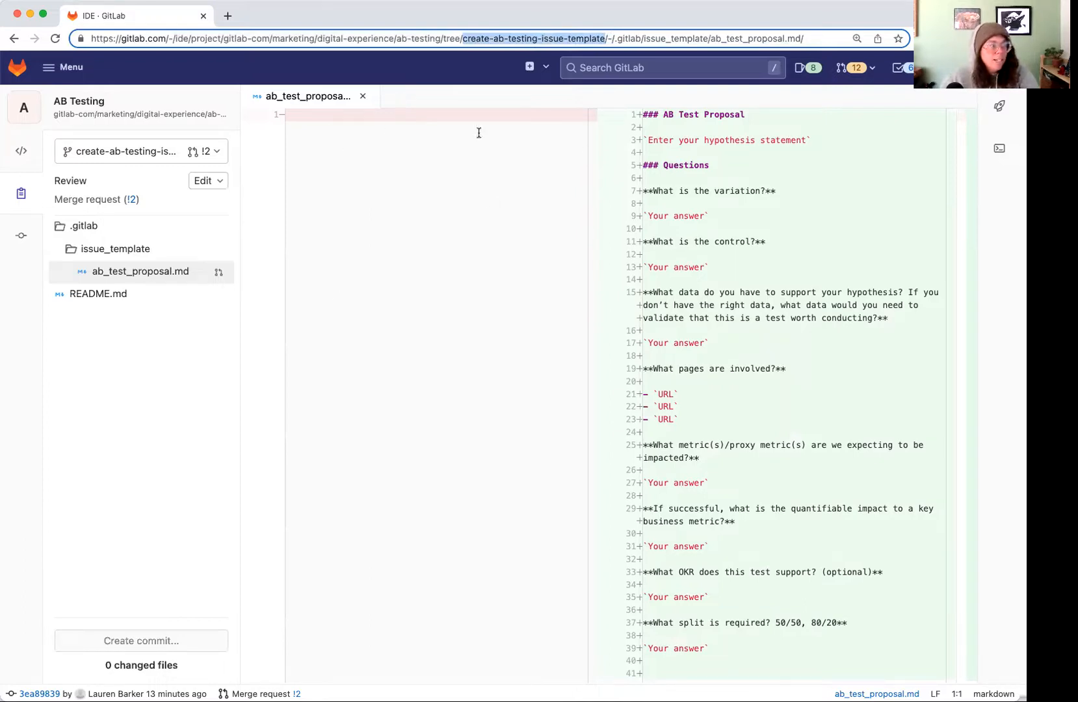
mouse_move(923, 250)
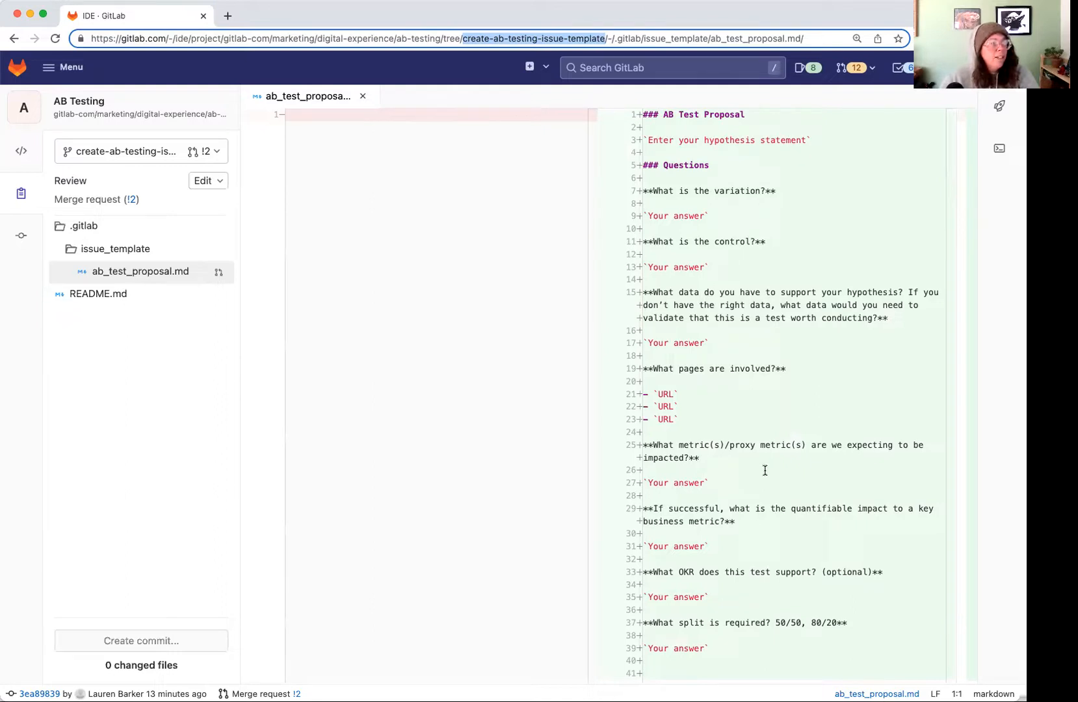
mouse_move(142, 271)
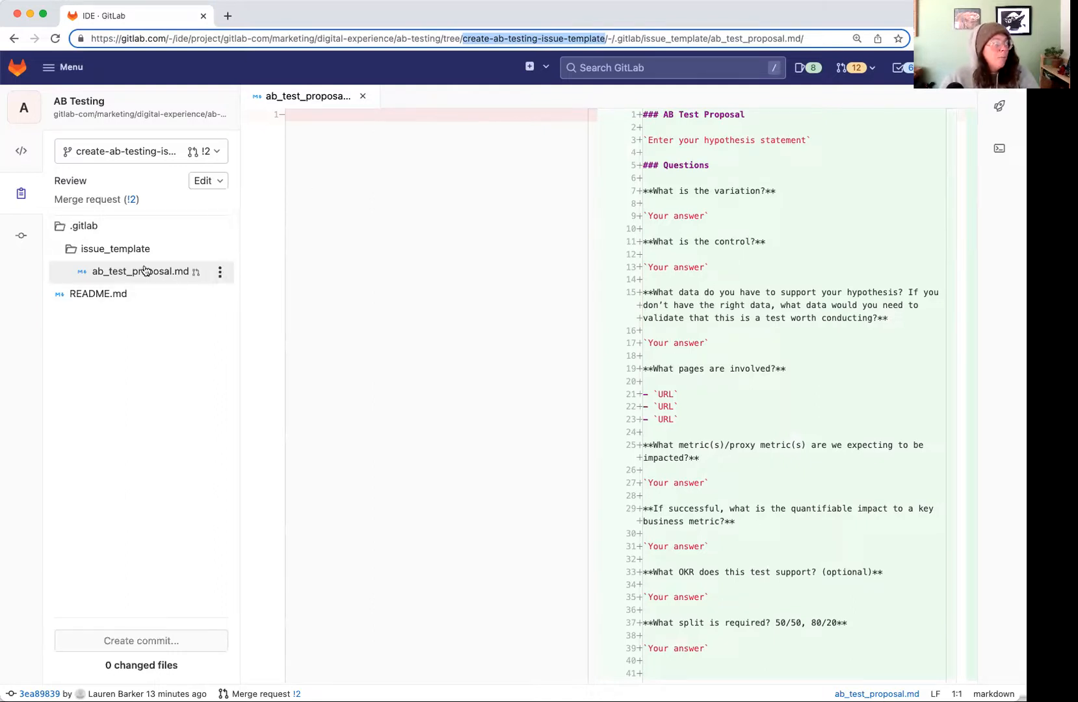
mouse_move(220, 272)
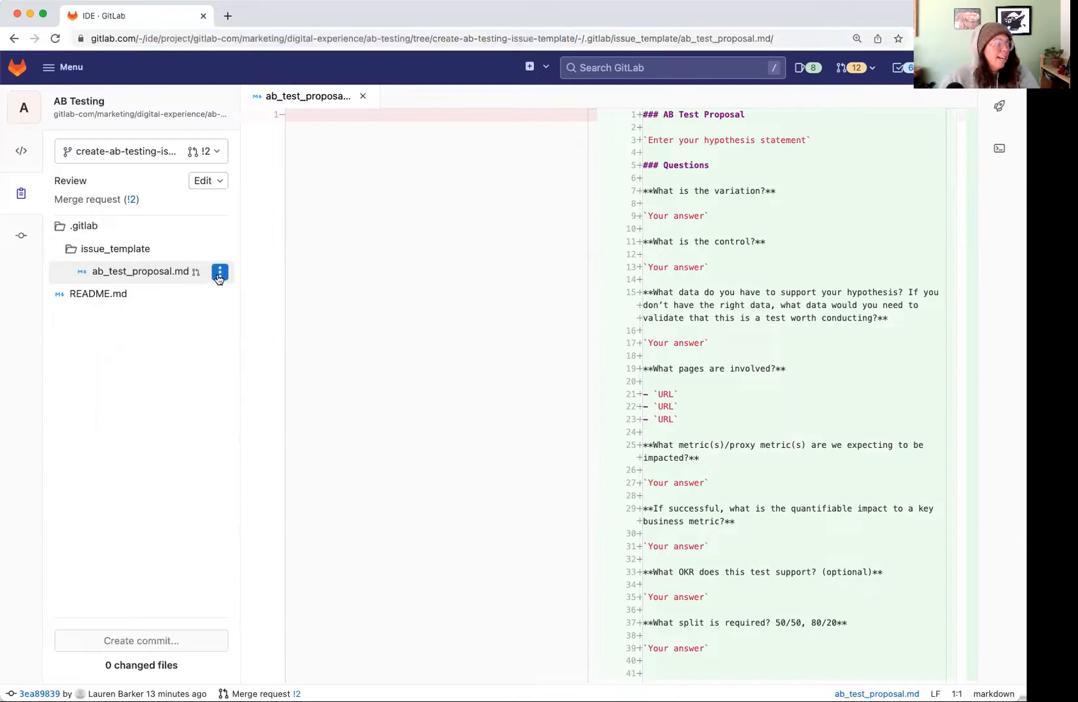
- Rename the template file to ab_test.md
left_click(219, 271)
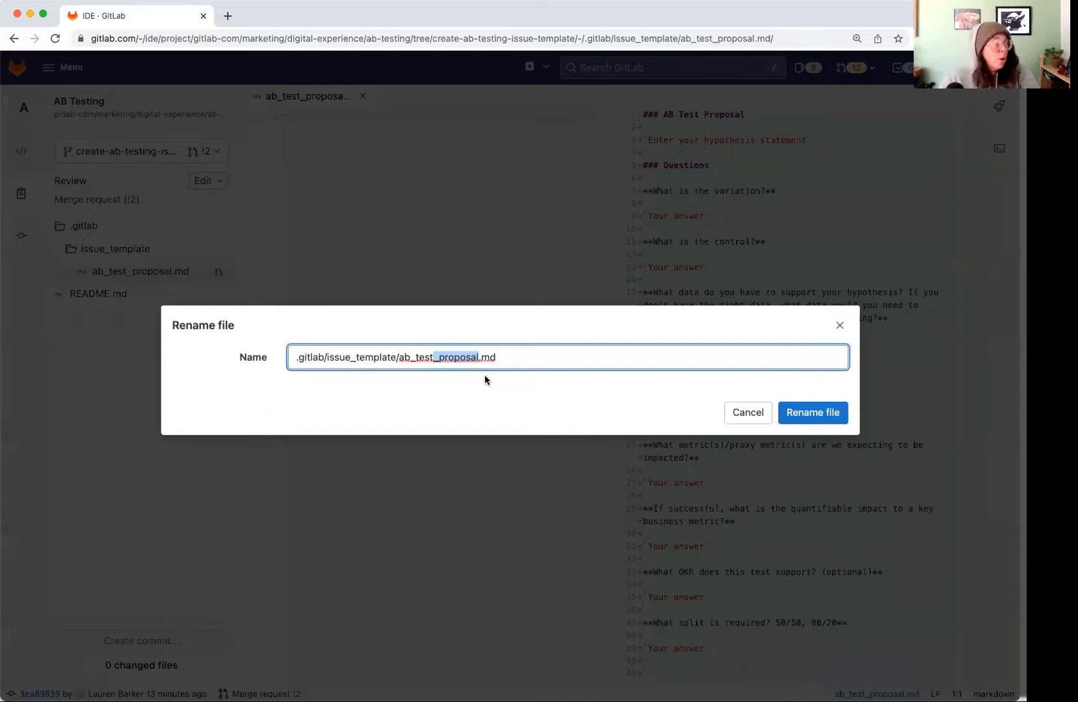
type("ab_test.md")
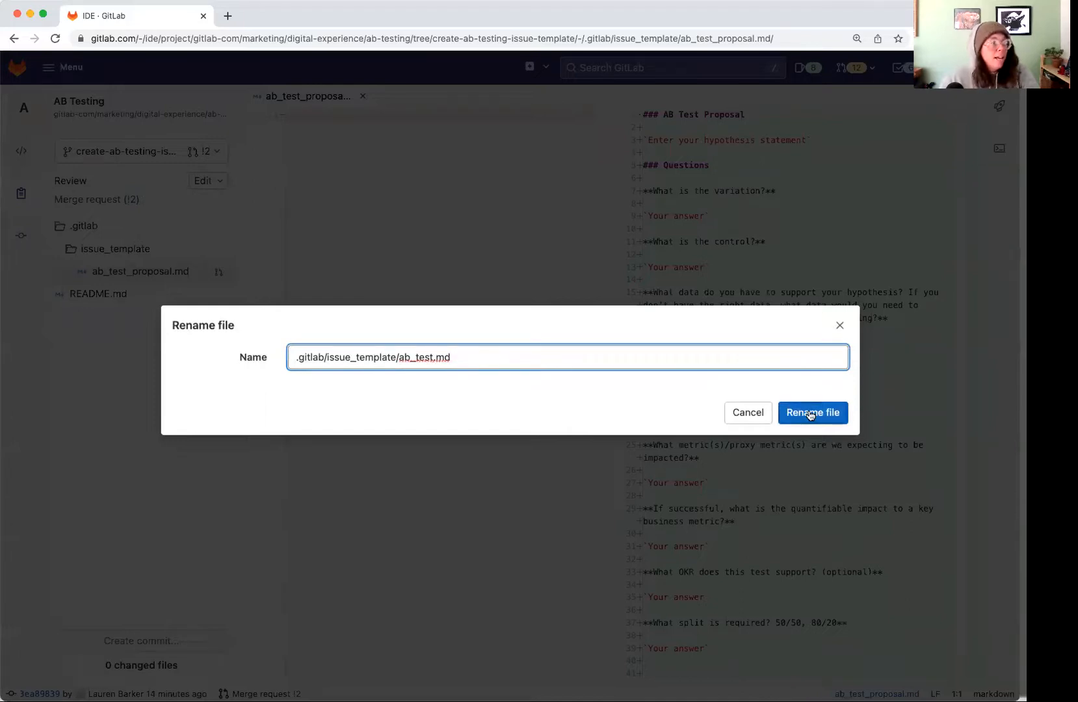
left_click(813, 412)
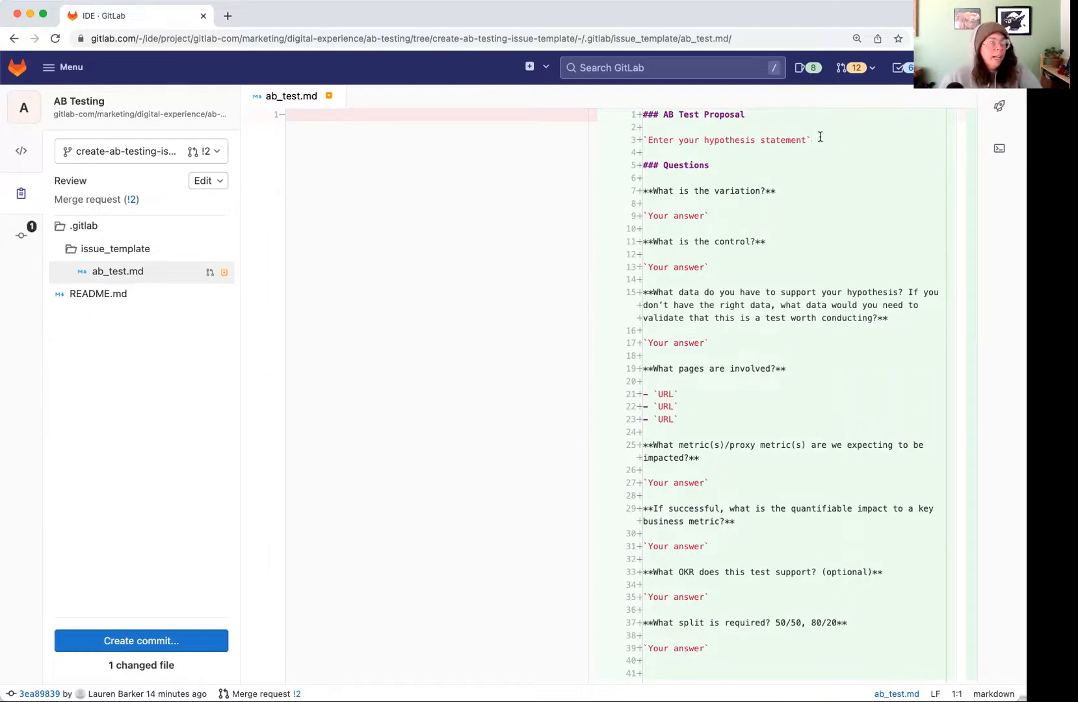
- Add the line 'Enter some more stuff.' below the hypothesis statement and start a commit
scroll("up", 3)
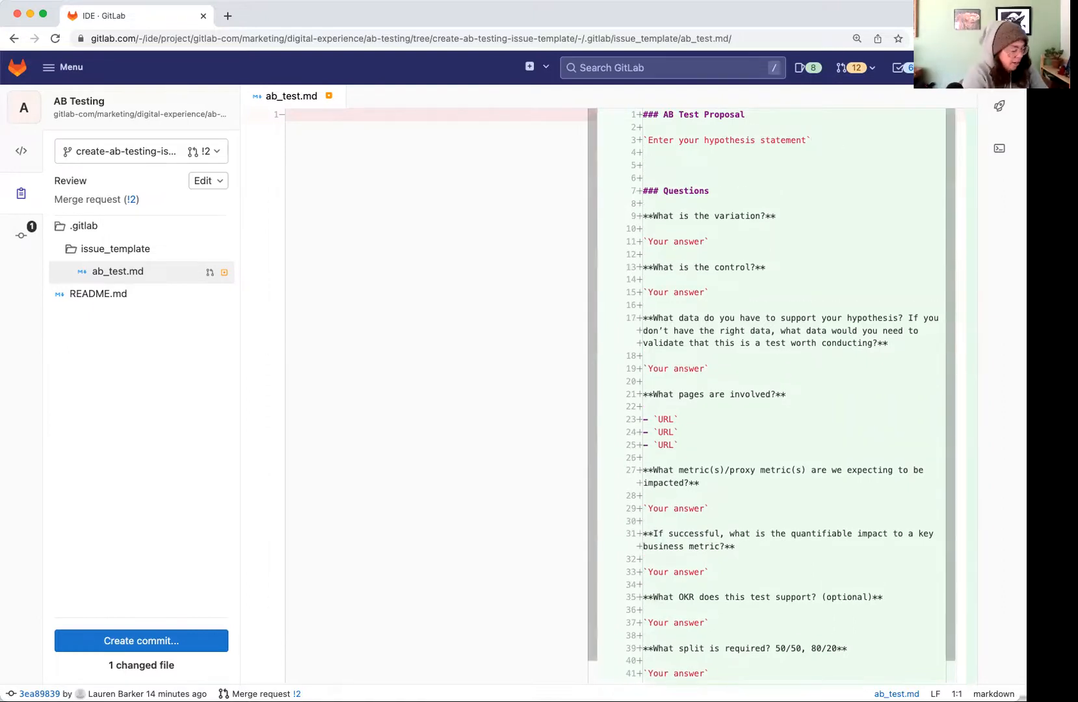
type("`Enter")
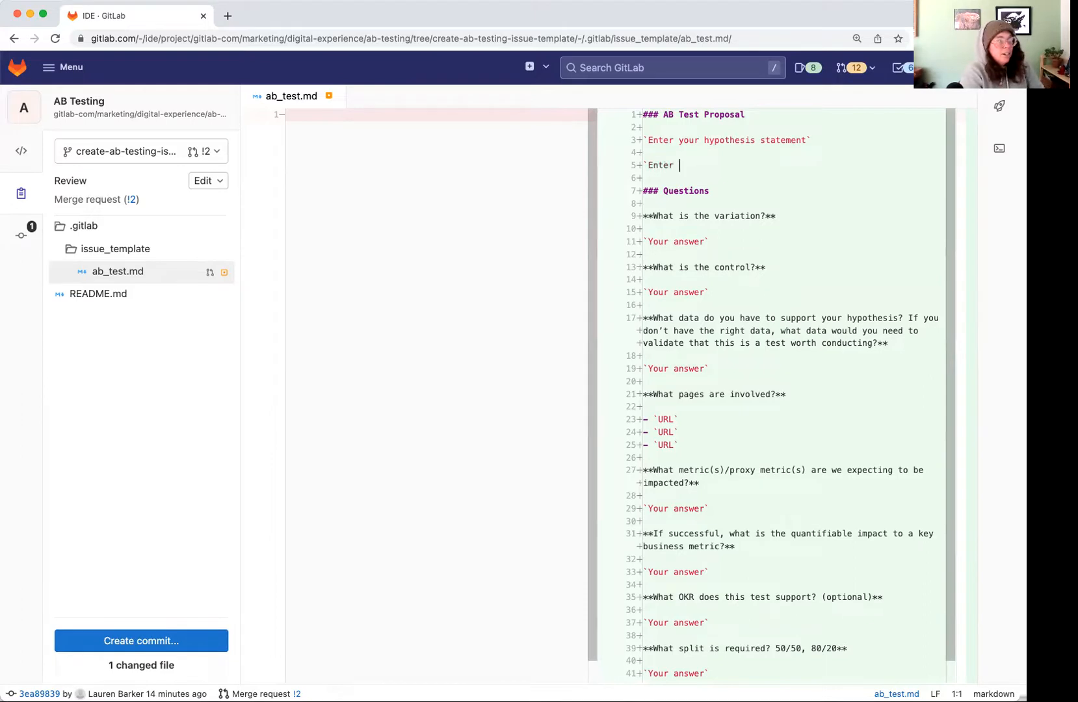
type("som e")
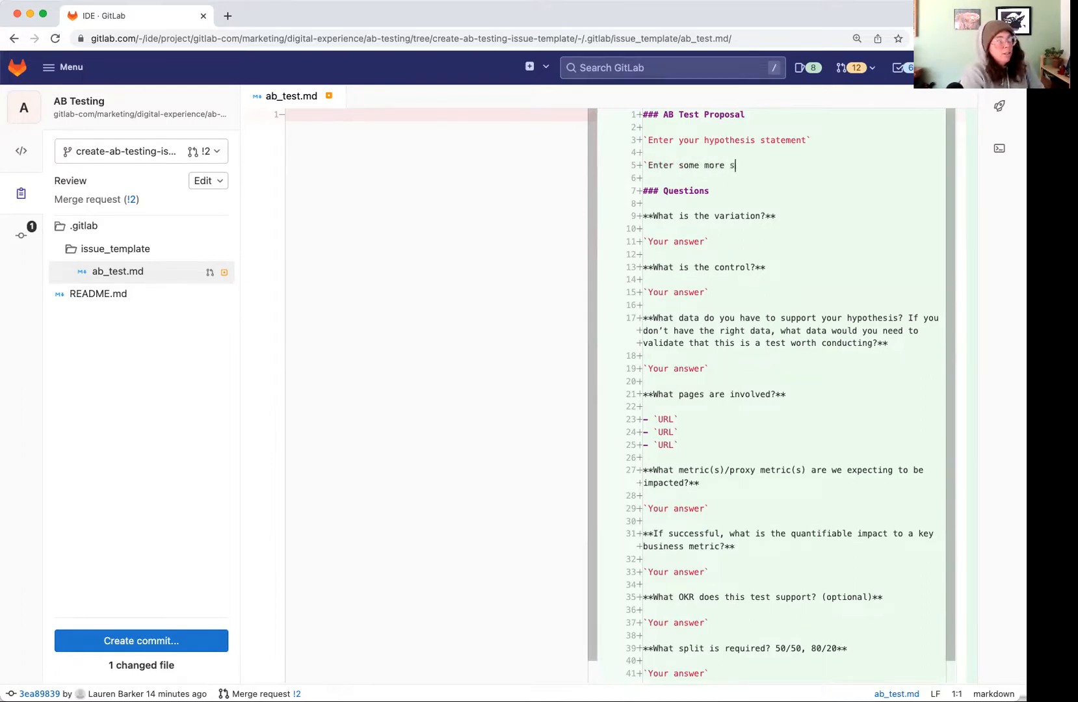
type("tuff.`")
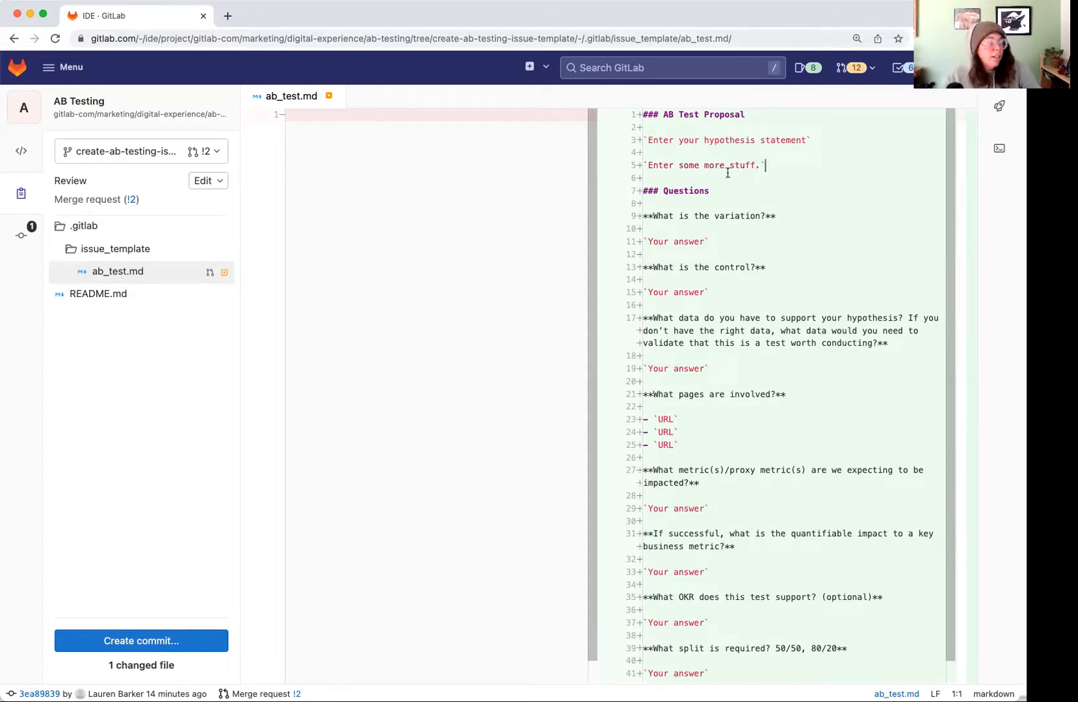
left_click(141, 640)
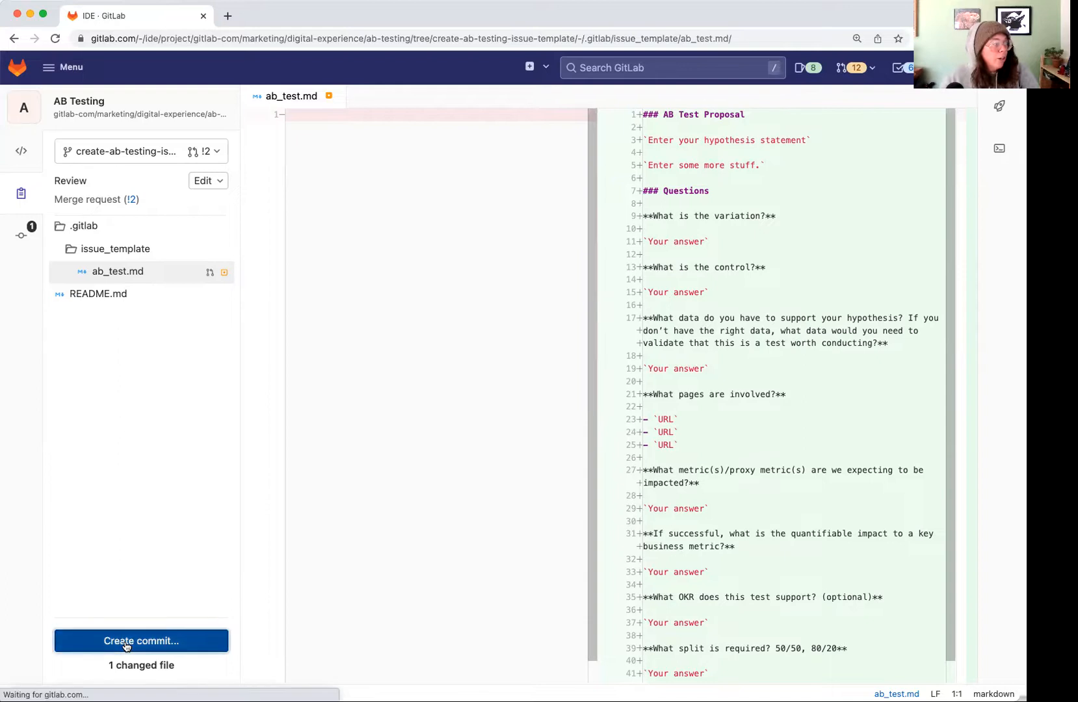
- Write the commit message 'This commit is demonstrating how to make edits with the use Web IDE'
left_click(140, 640)
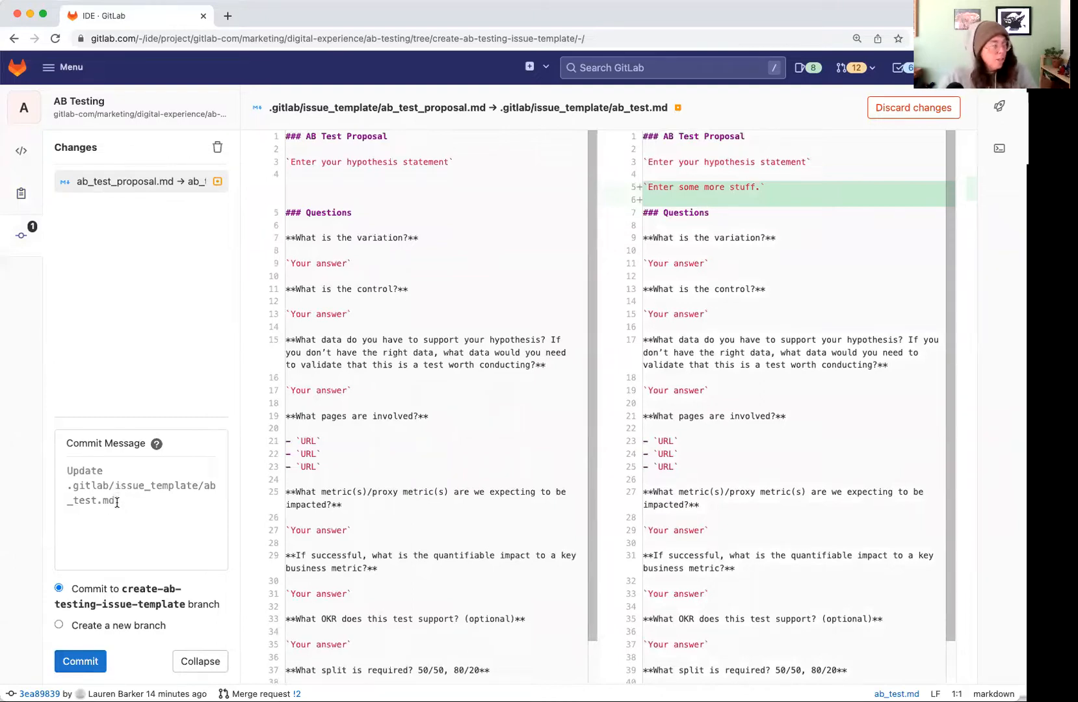
left_click(84, 470)
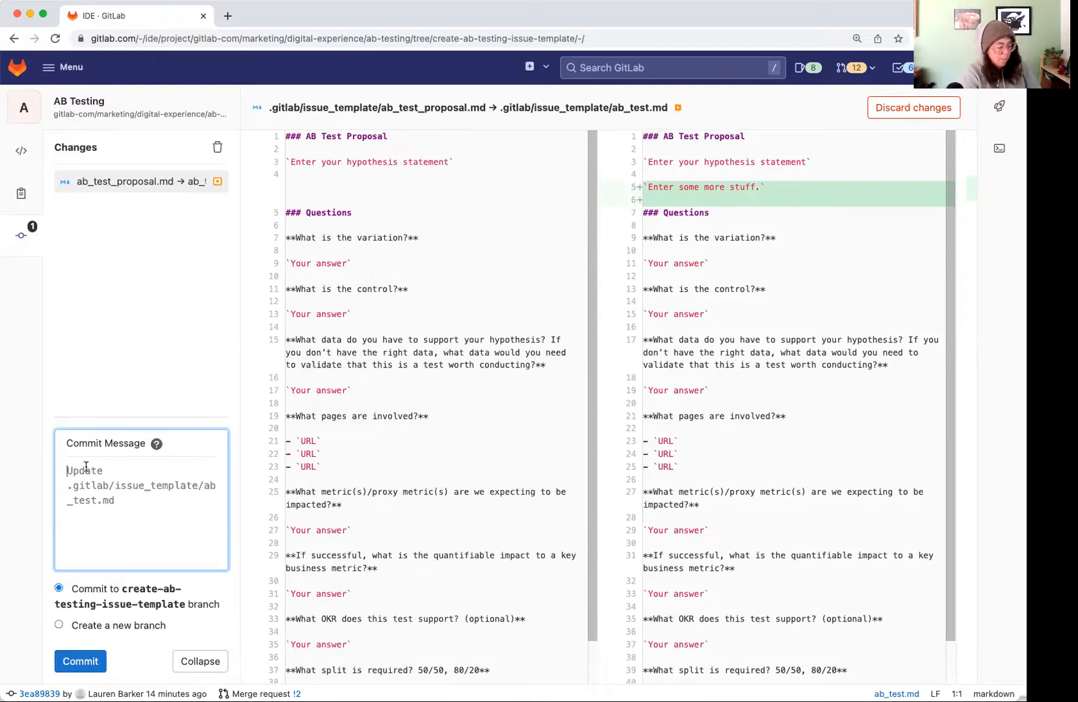
type("This")
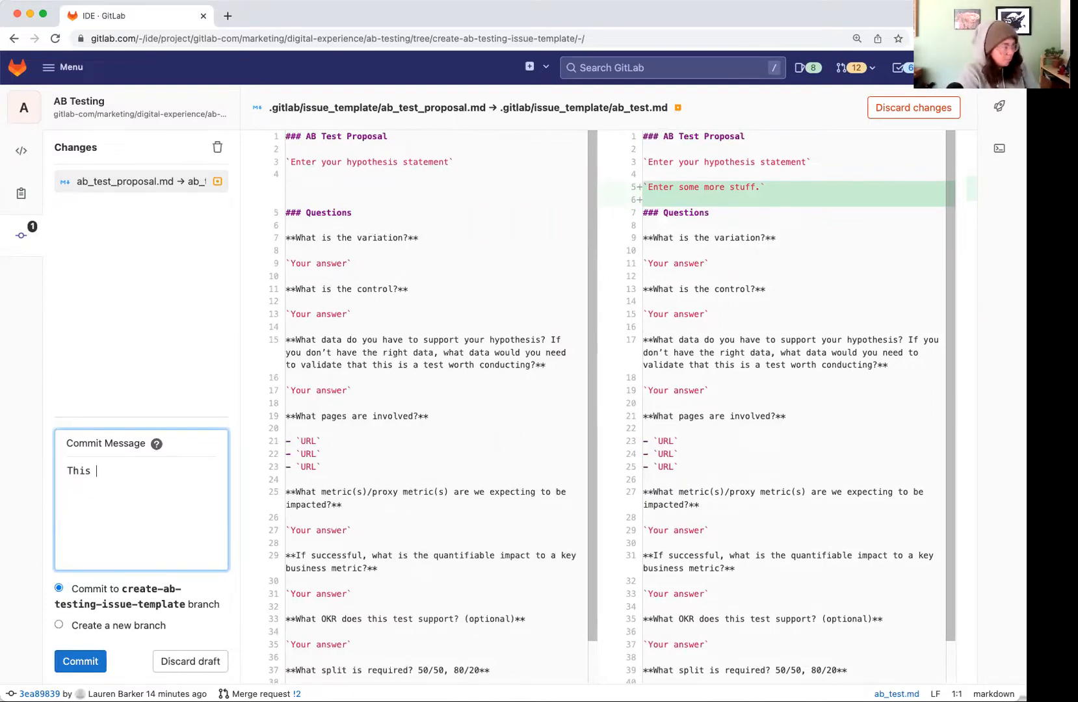
type("commit is")
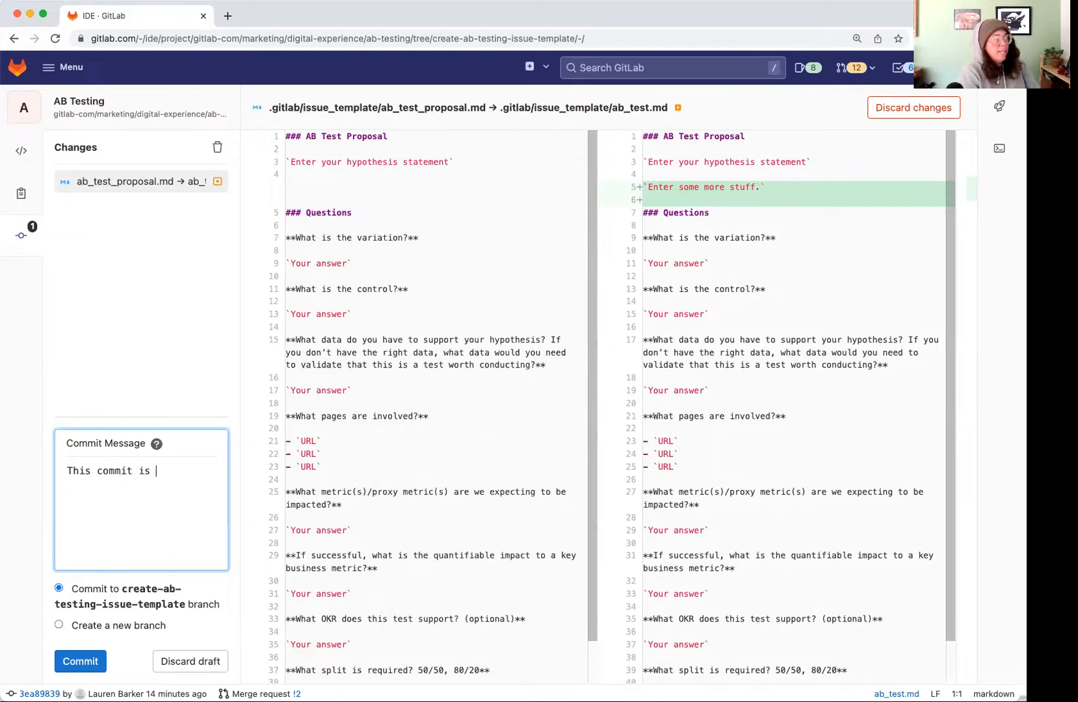
type("demon")
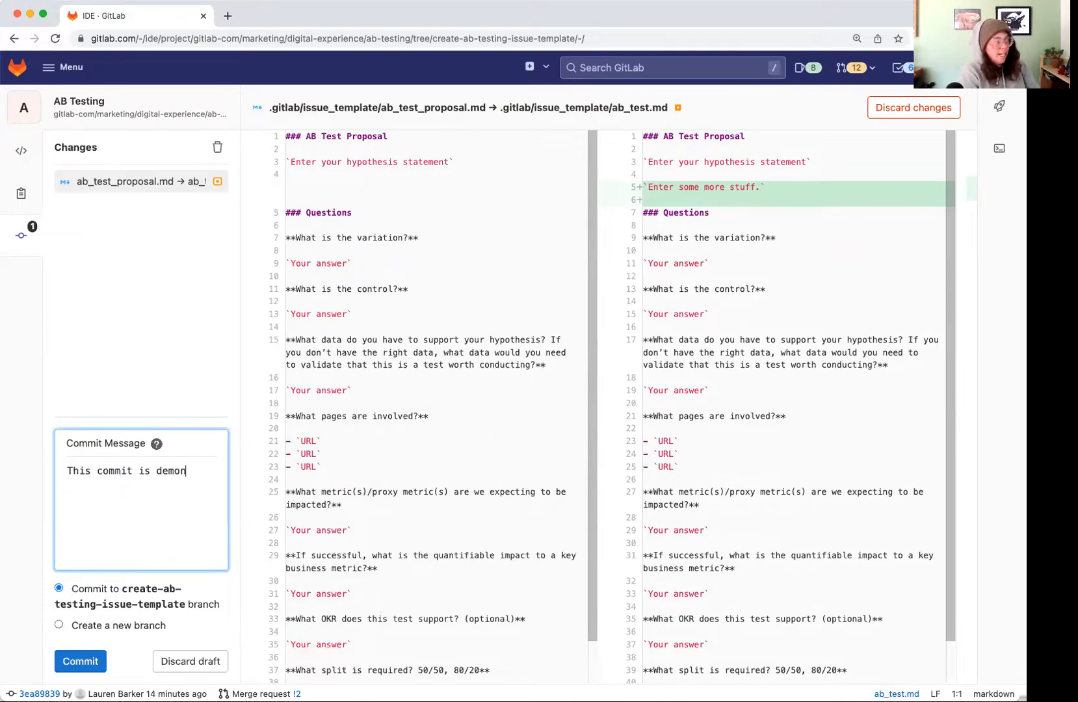
type("strating how to make edits wi")
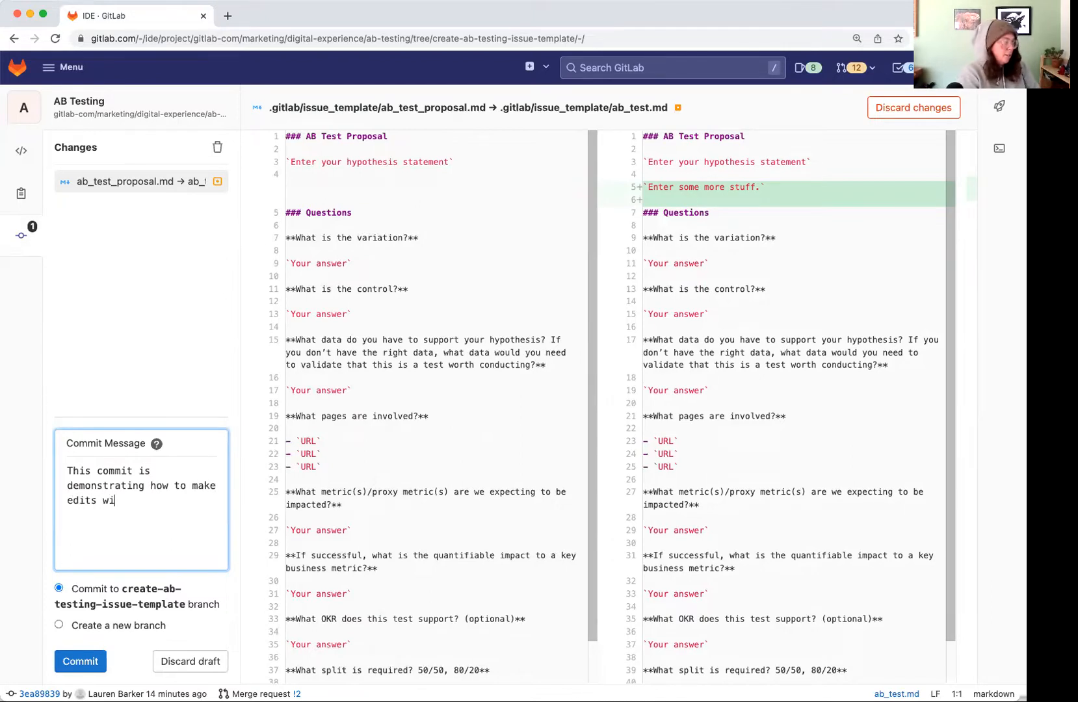
type("th t")
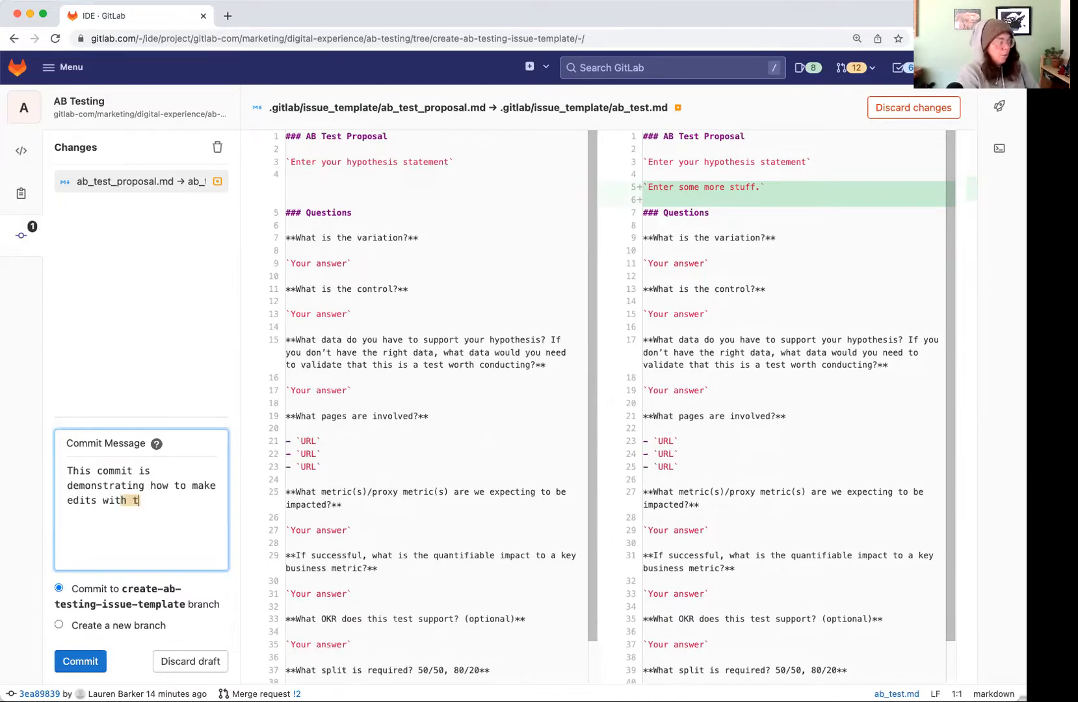
type("the UI")
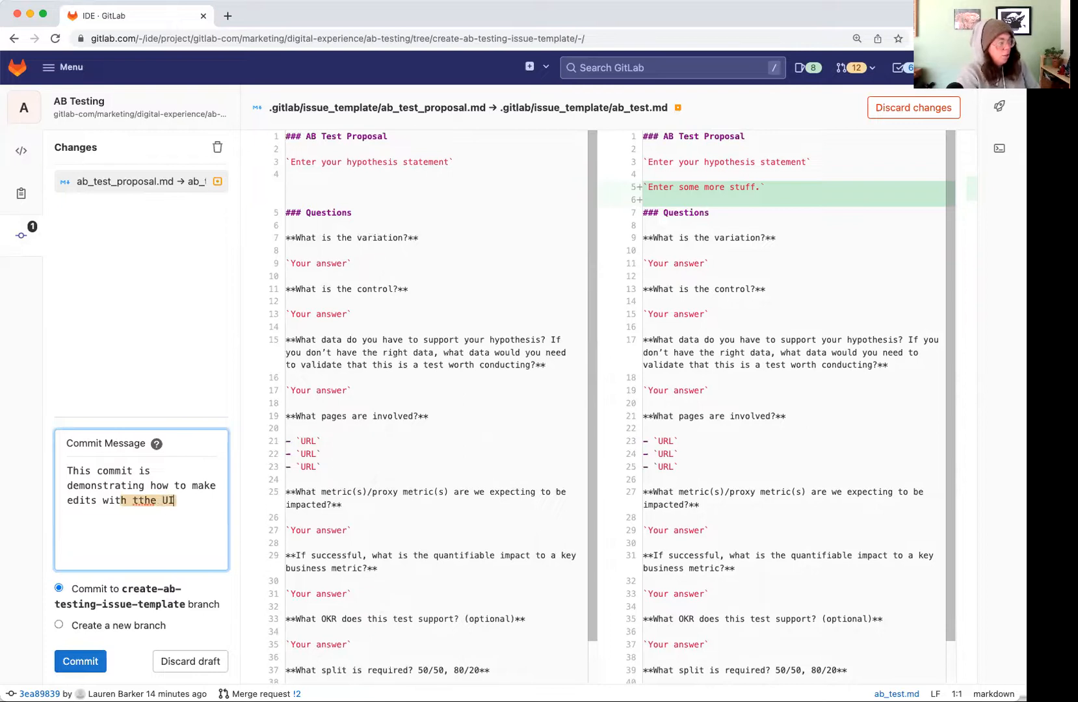
type("the use")
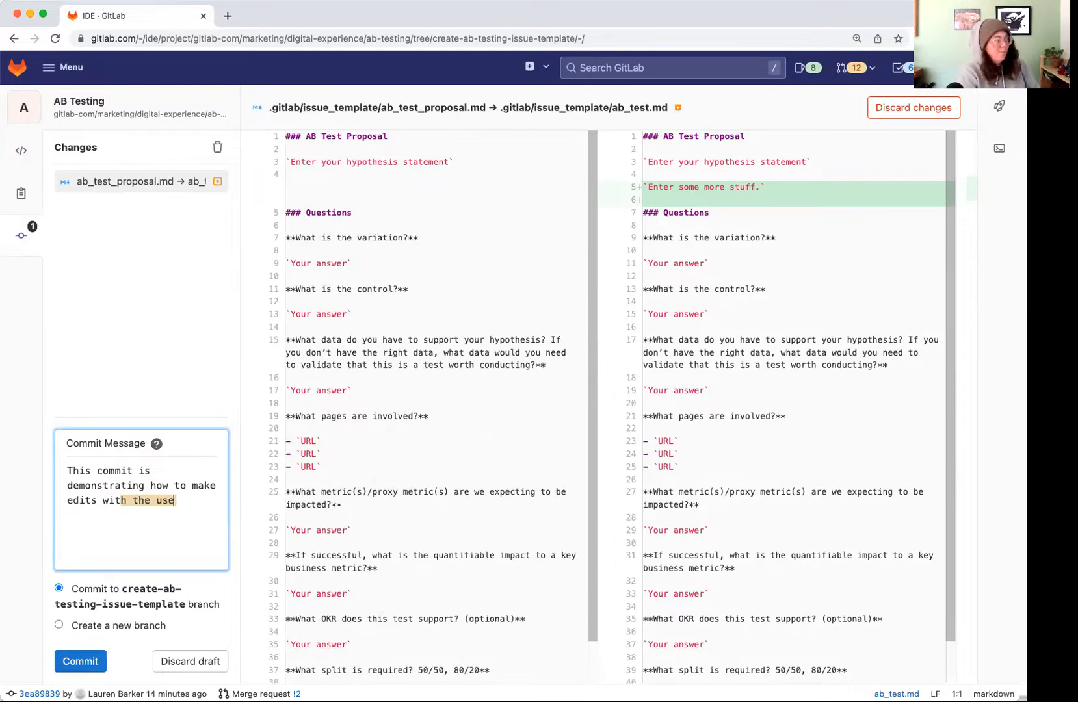
type("Web")
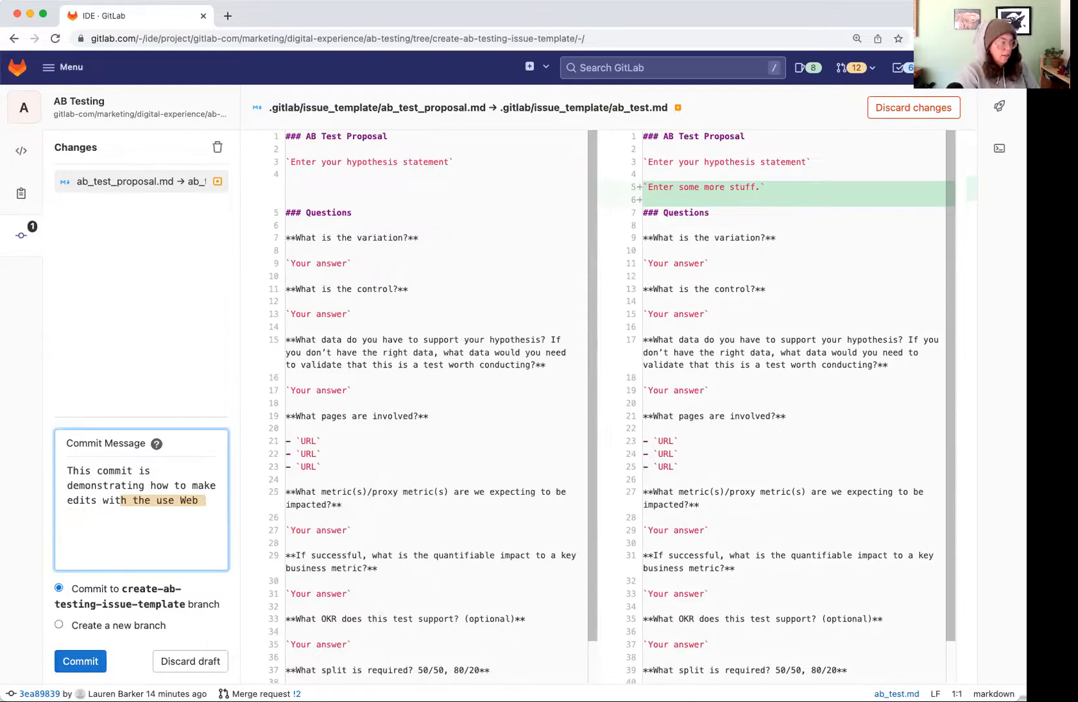
type("IDE")
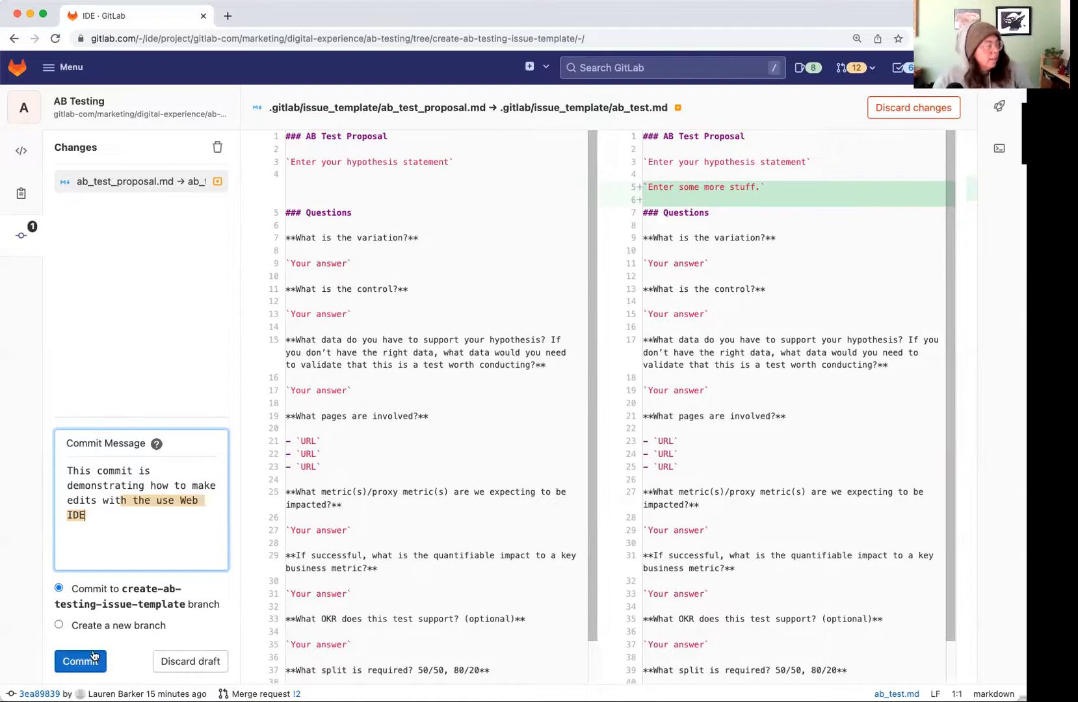
- Commit to the create-ab-testing-issue-template branch and return to merge request !2
left_click(79, 660)
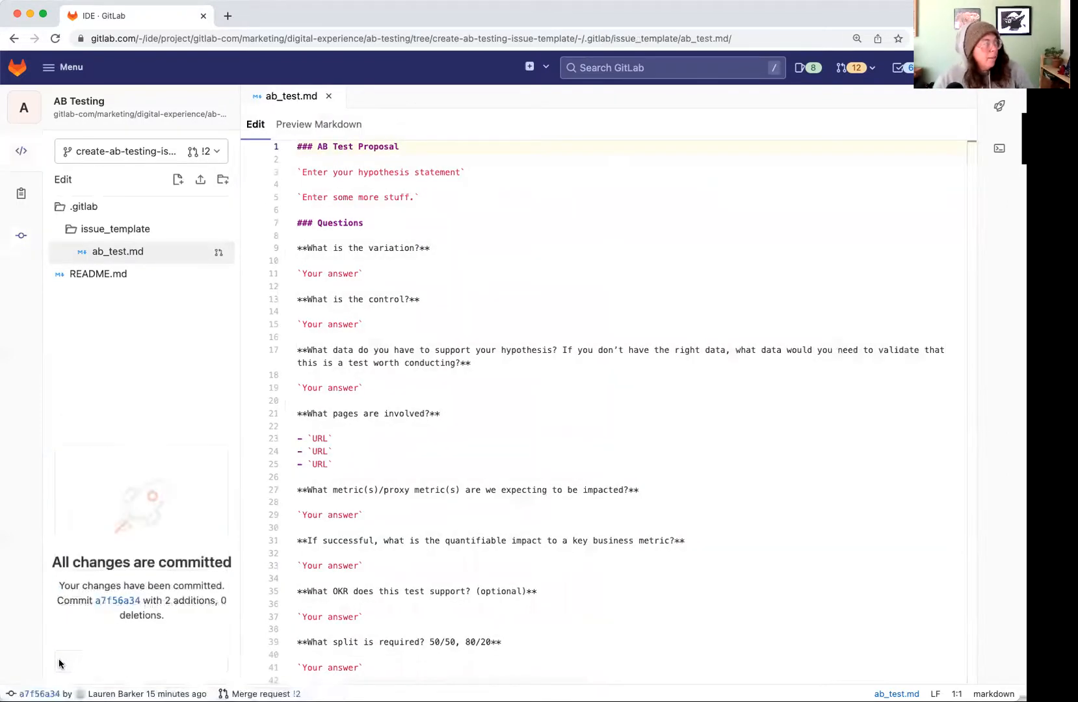
mouse_move(134, 495)
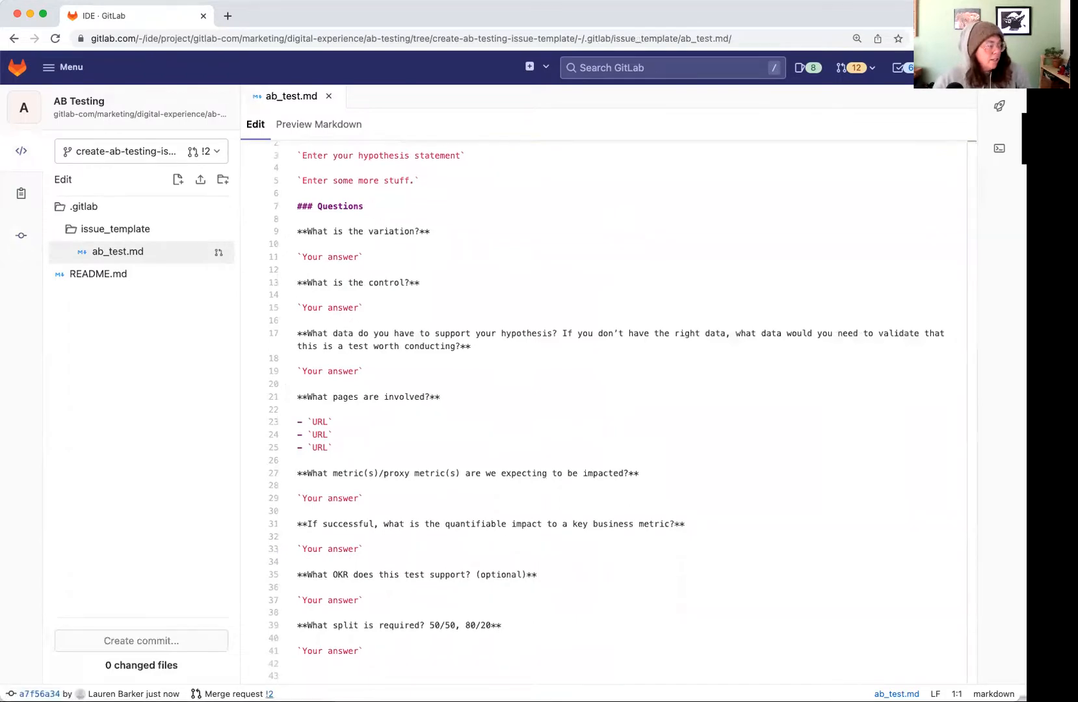
left_click(269, 693)
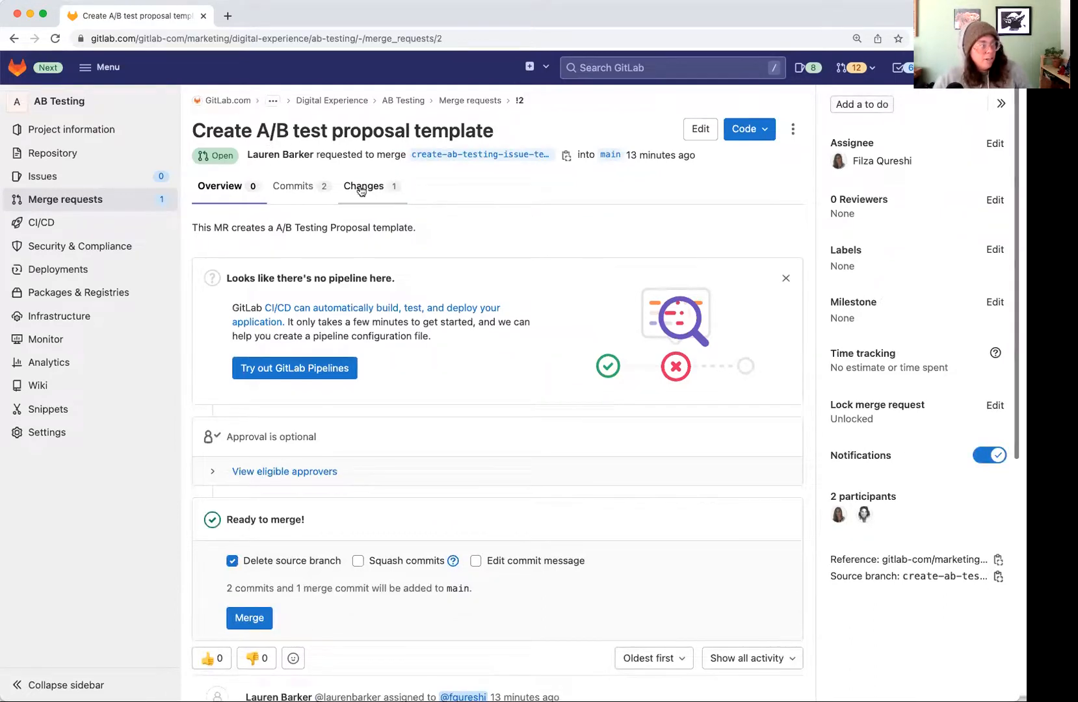
- List the merge request's two commits, newest the Web IDE edit
left_click(294, 186)
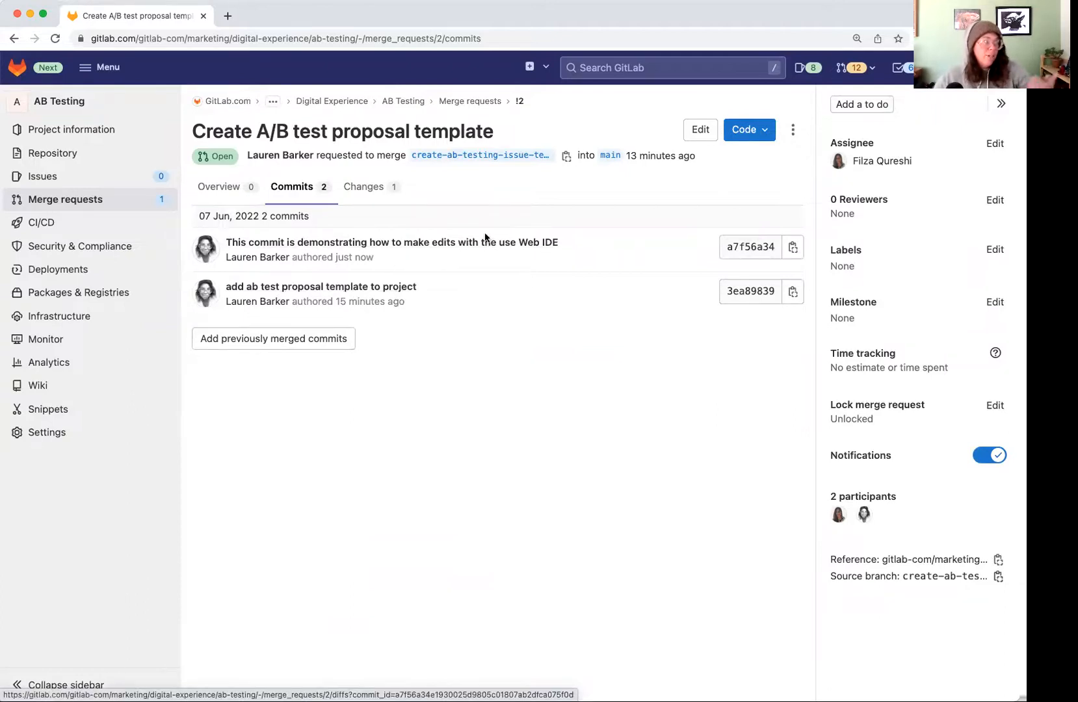
mouse_move(645, 231)
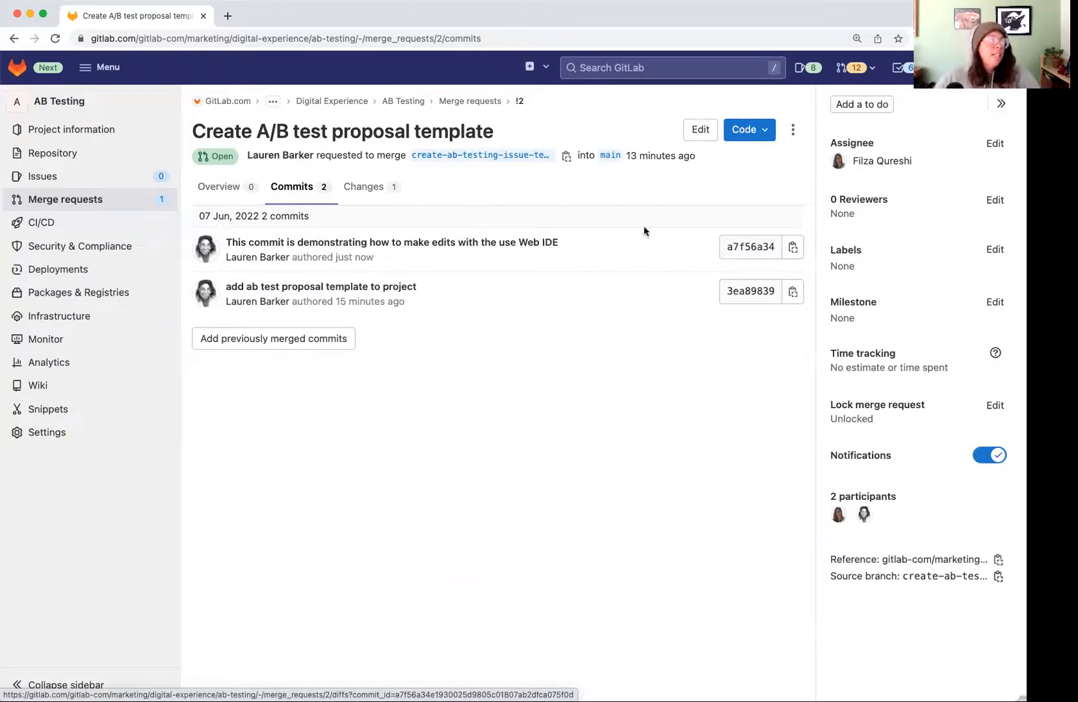